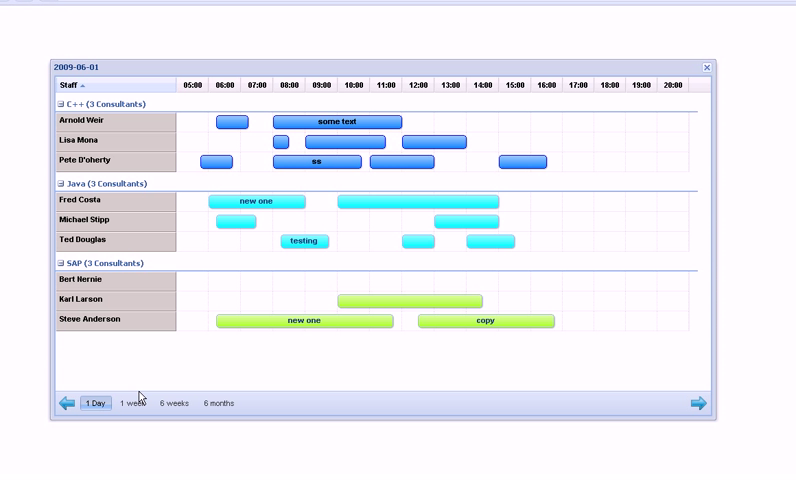
{"action": "left_click", "coordinate": [132, 404]}
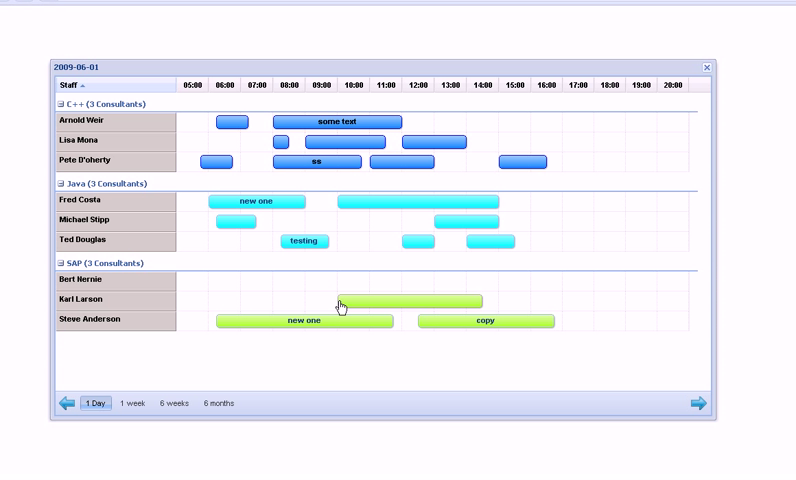
{"action": "mouse_move", "coordinate": [356, 308]}
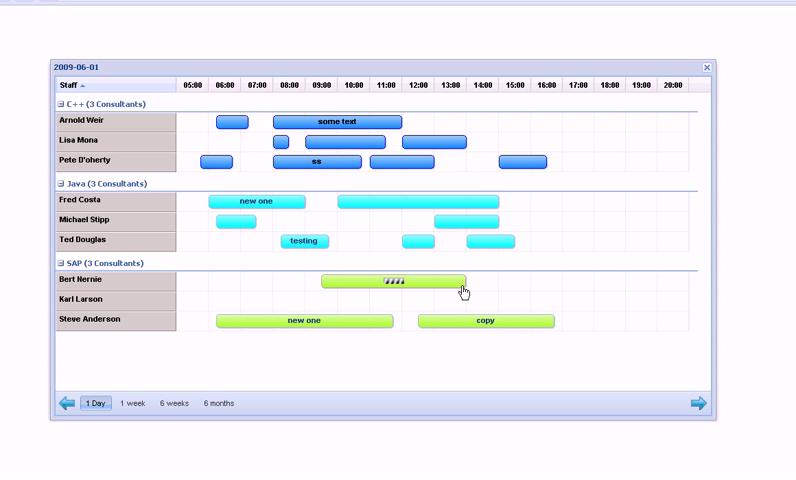
{"action": "left_click_drag", "start_coordinate": [464, 284], "coordinate": [516, 284]}
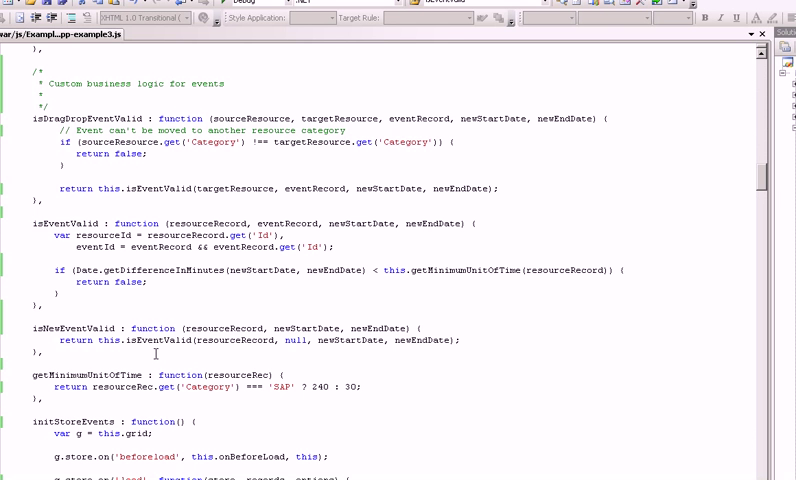
{"action": "scroll", "scroll_direction": "down", "scroll_amount": 3}
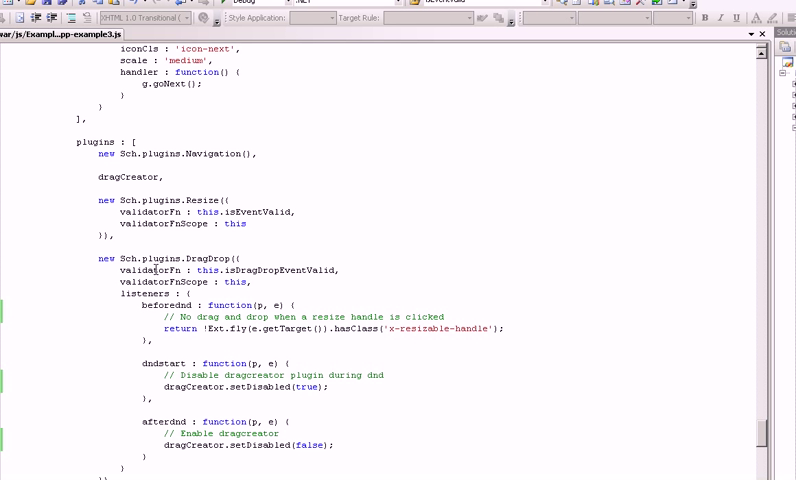
{"action": "scroll", "scroll_direction": "down", "scroll_amount": 3}
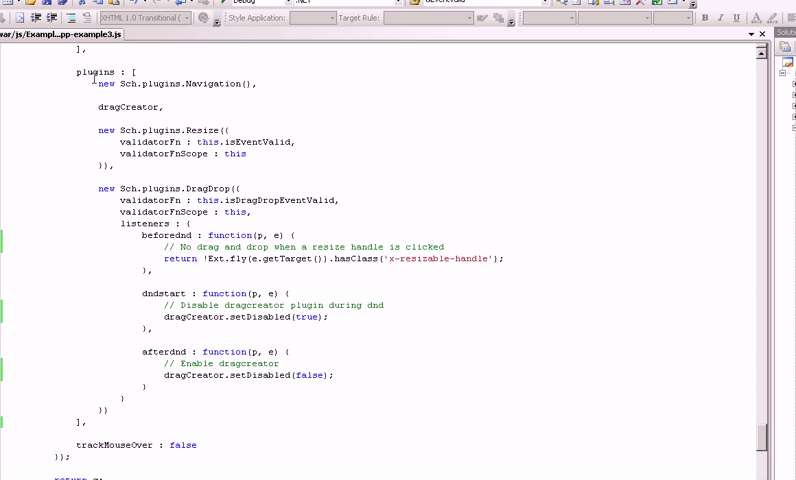
{"action": "double_click", "coordinate": [96, 72]}
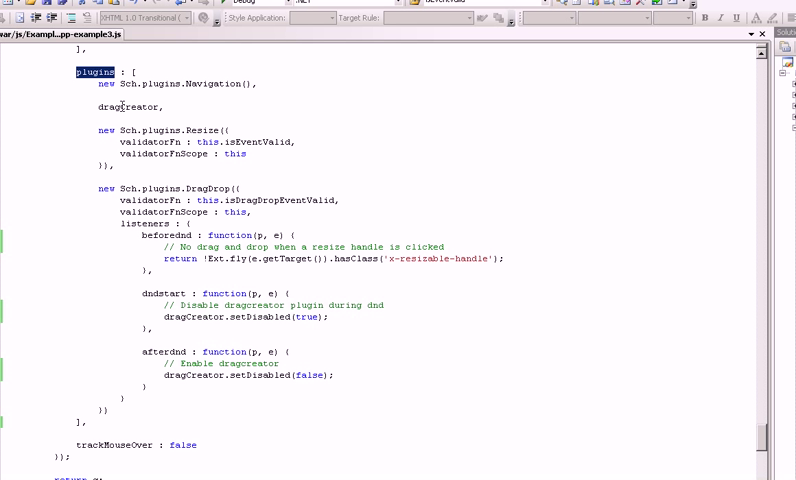
{"action": "double_click", "coordinate": [128, 108]}
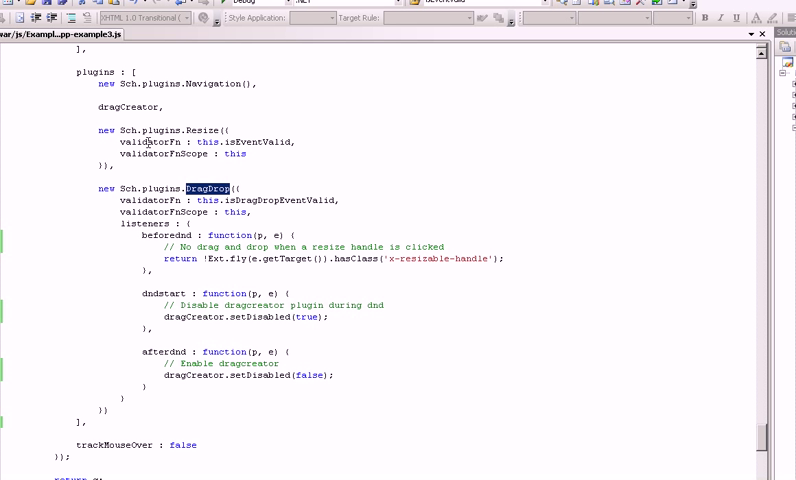
{"action": "double_click", "coordinate": [150, 140]}
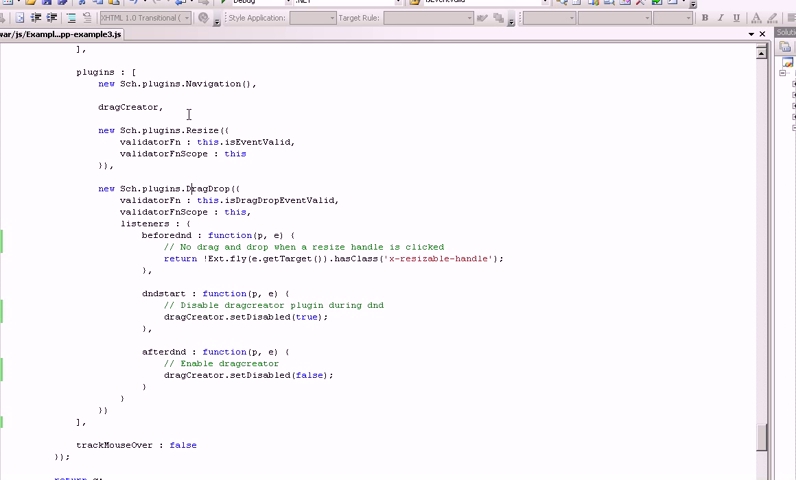
{"action": "double_click", "coordinate": [128, 108]}
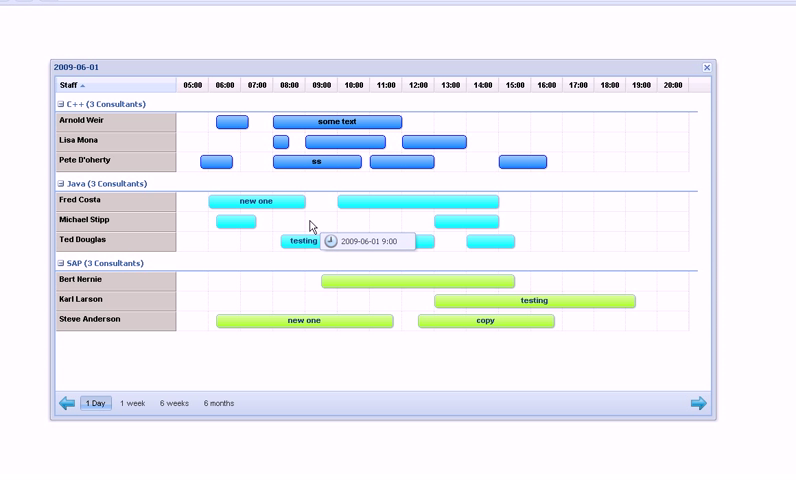
{"action": "mouse_move", "coordinate": [310, 224]}
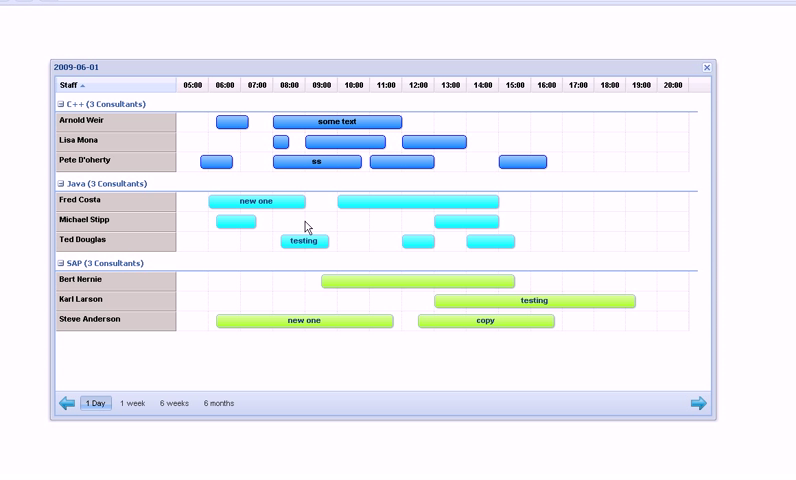
{"action": "mouse_move", "coordinate": [312, 226]}
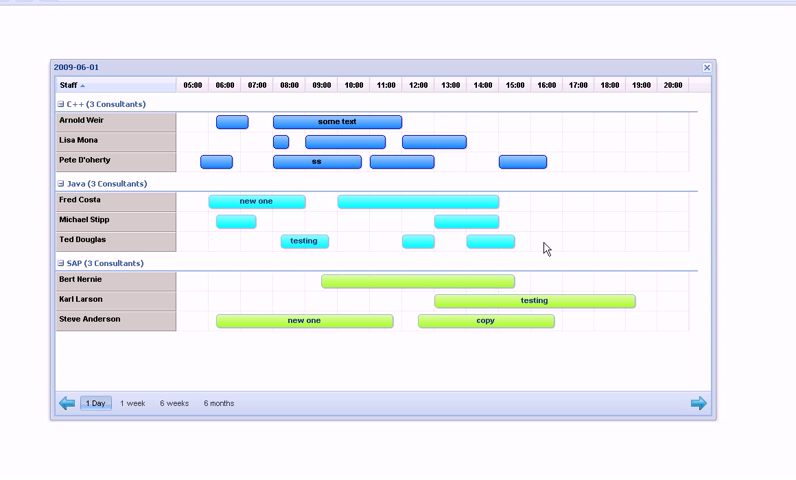
{"action": "mouse_move", "coordinate": [544, 246]}
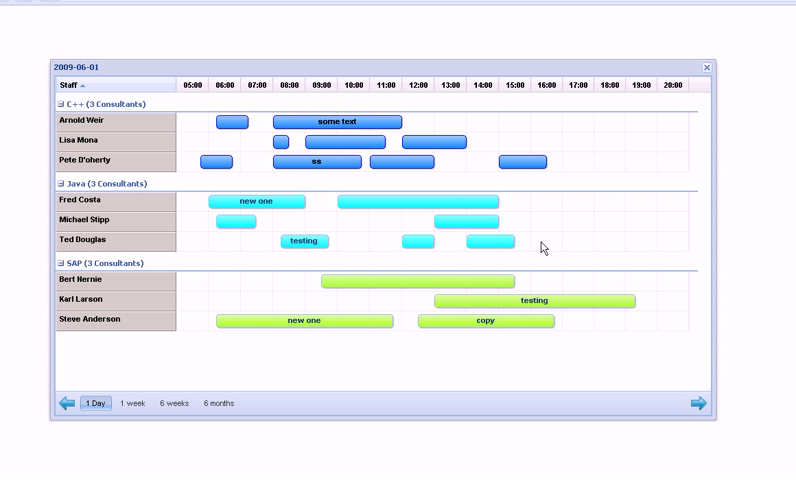
{"action": "mouse_move", "coordinate": [538, 246]}
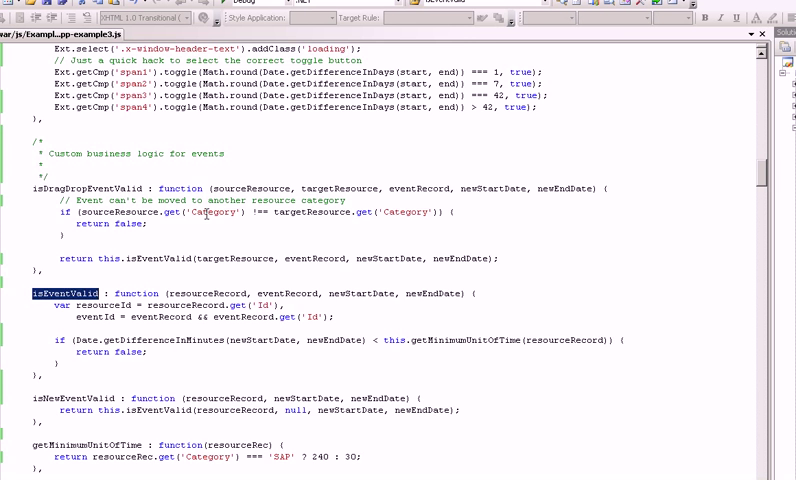
{"action": "scroll", "scroll_direction": "down", "scroll_amount": 3}
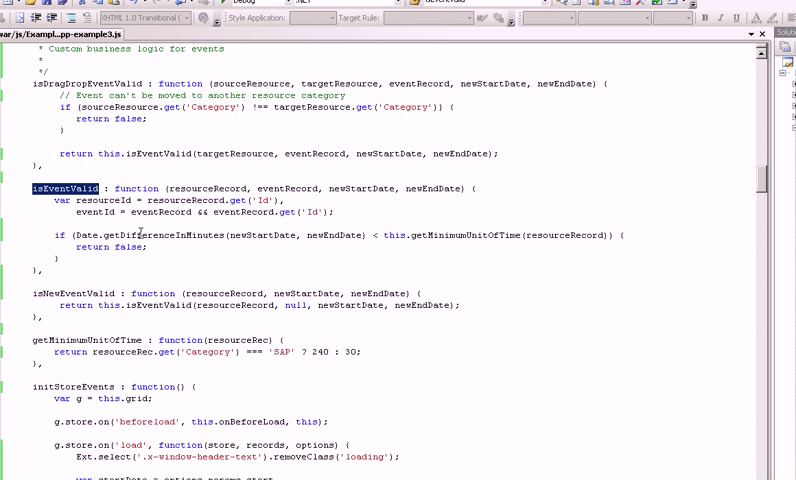
{"action": "double_click", "coordinate": [264, 234]}
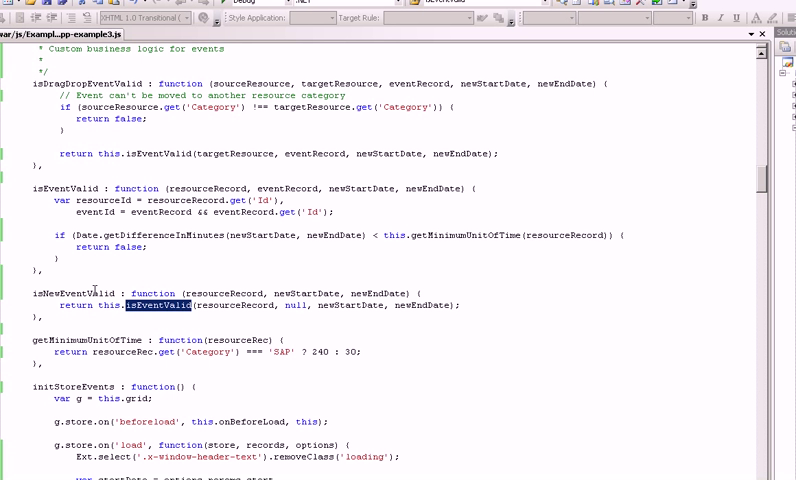
{"action": "scroll", "scroll_direction": "down", "scroll_amount": 3}
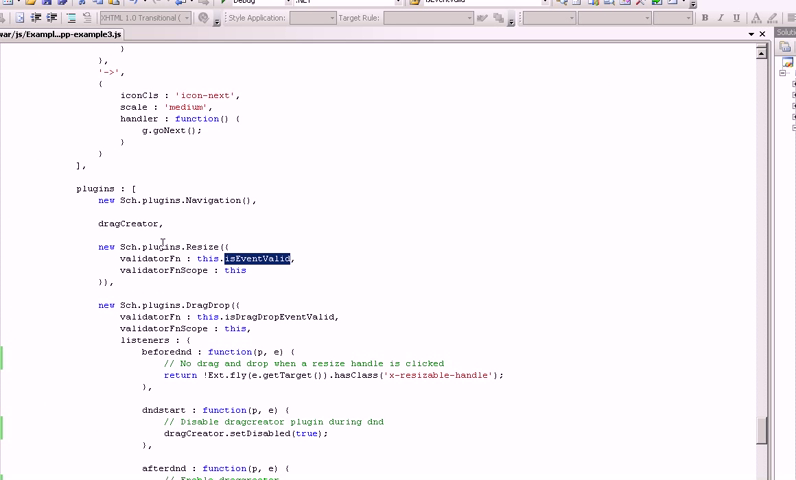
{"action": "mouse_move", "coordinate": [170, 266]}
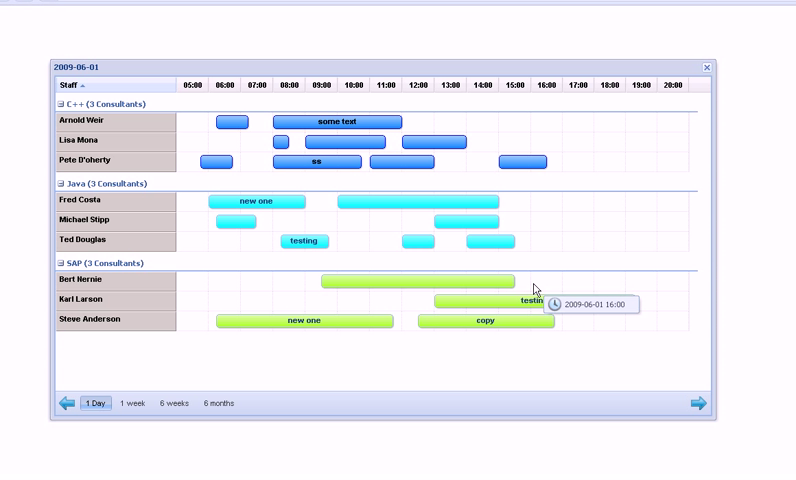
{"action": "mouse_move", "coordinate": [536, 288]}
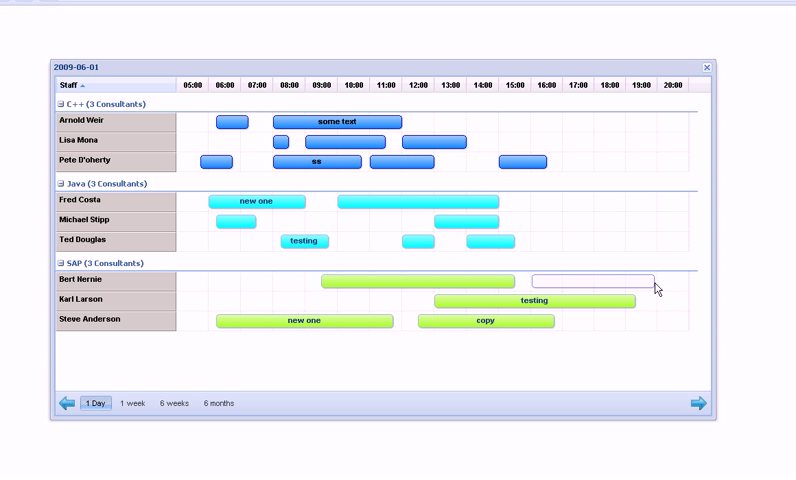
{"action": "mouse_move", "coordinate": [640, 290]}
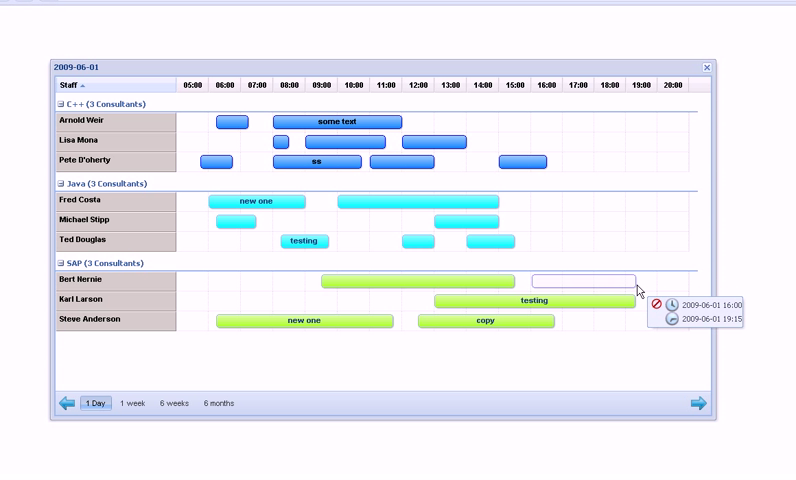